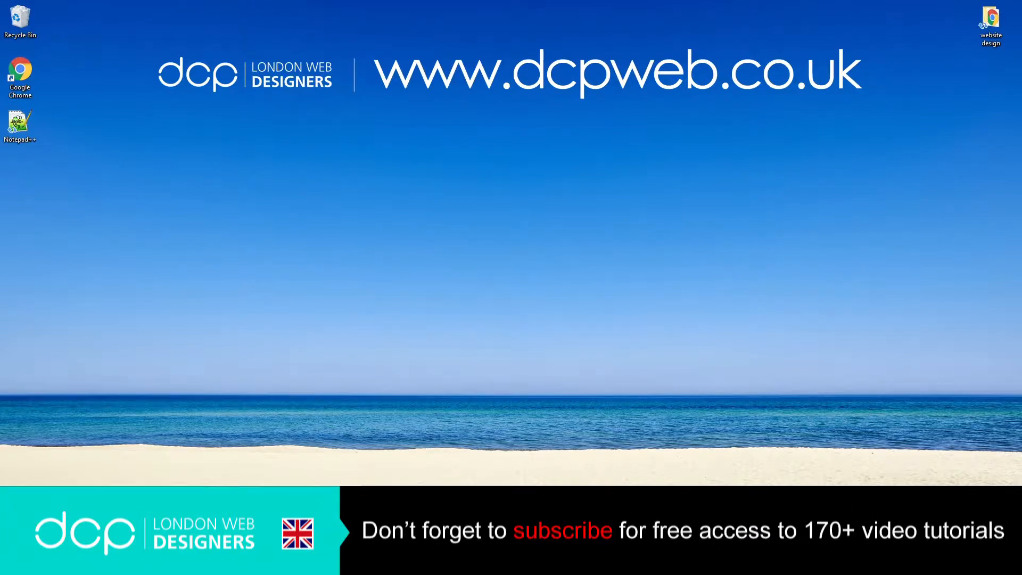
mouse_move(297, 154)
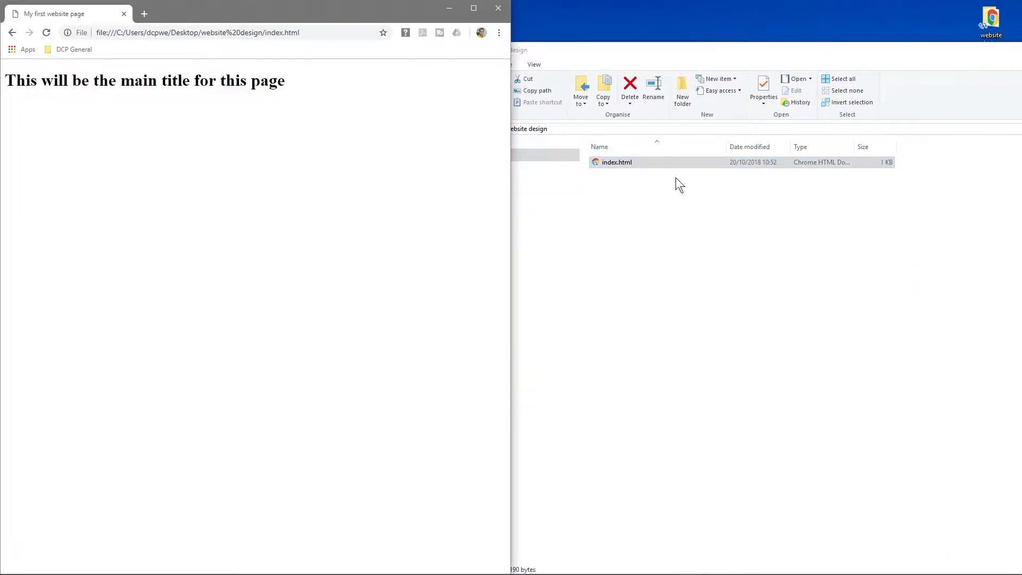
Open index.html and add the first sentence, ending 'this website page.', below the h1
double_click(616, 161)
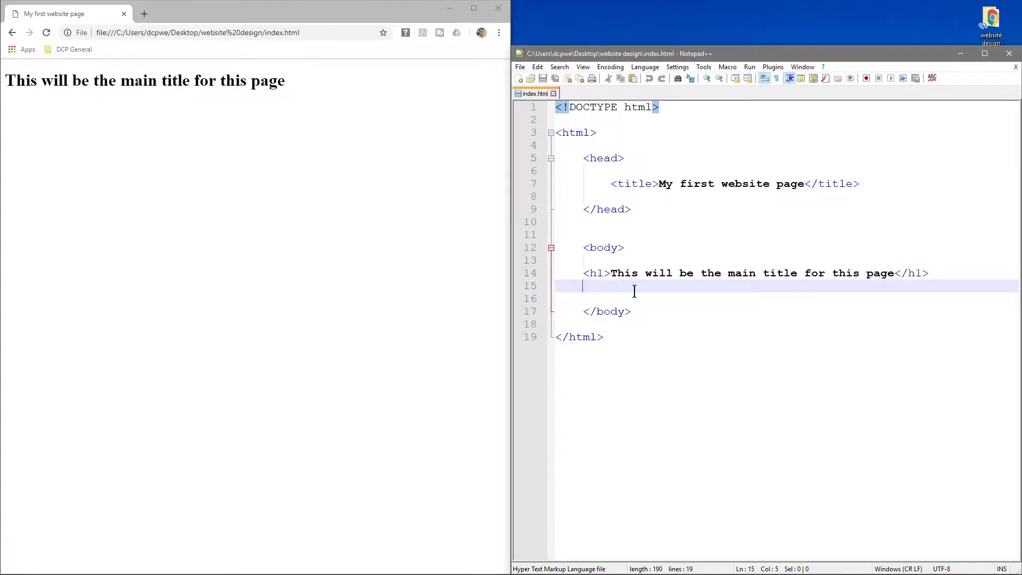
key(enter)
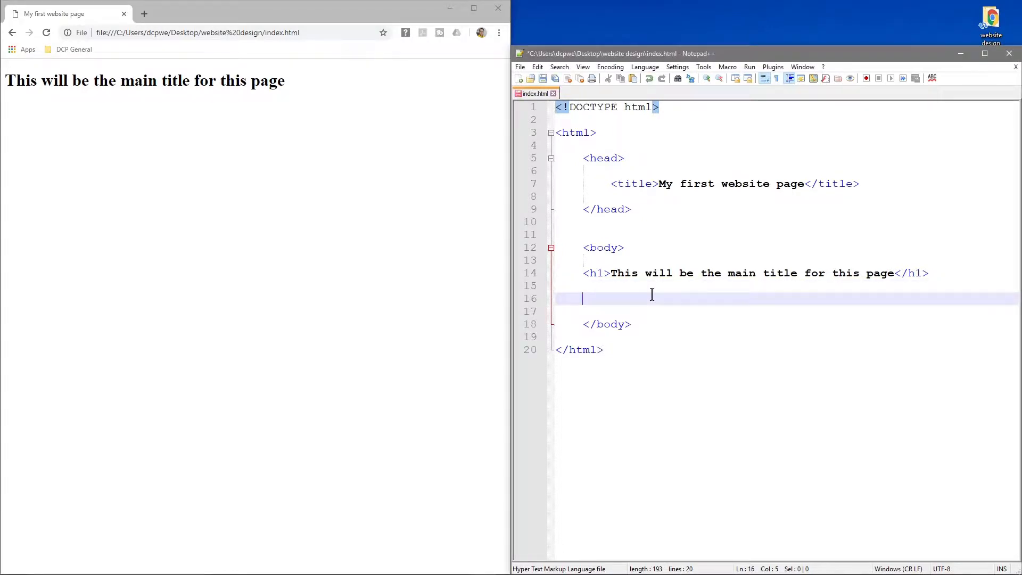
text(This)
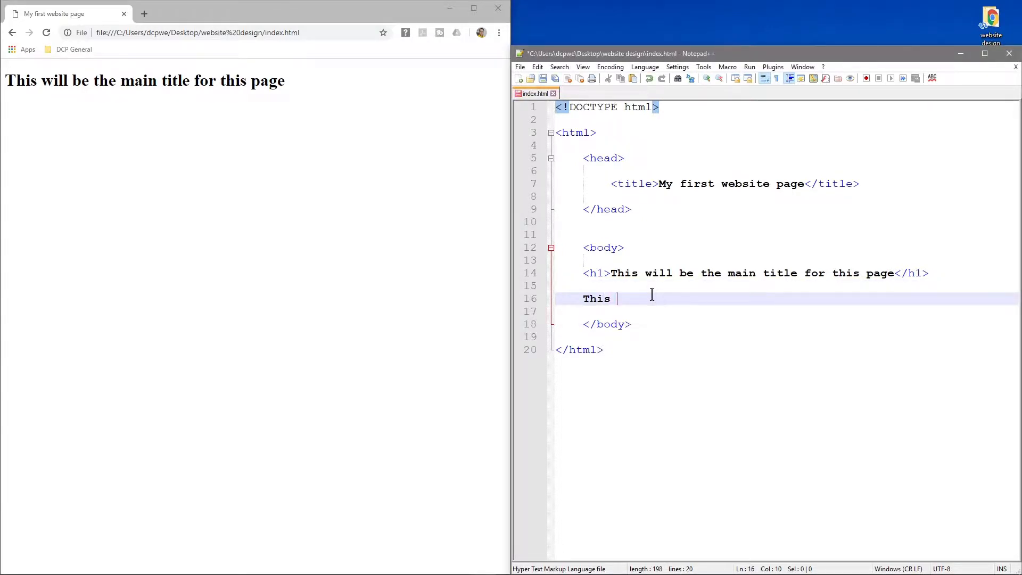
text(is come content for)
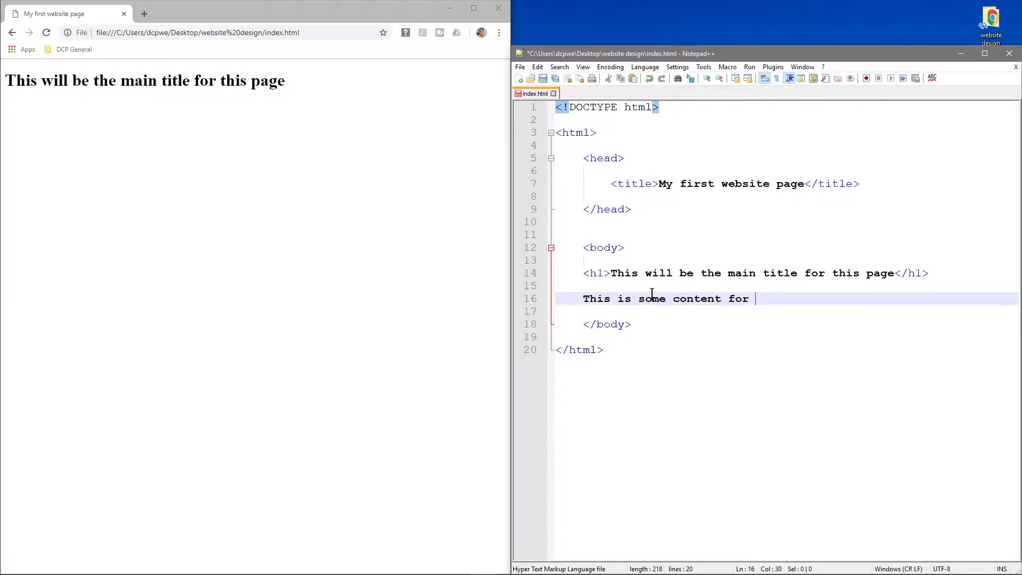
text(this website pag)
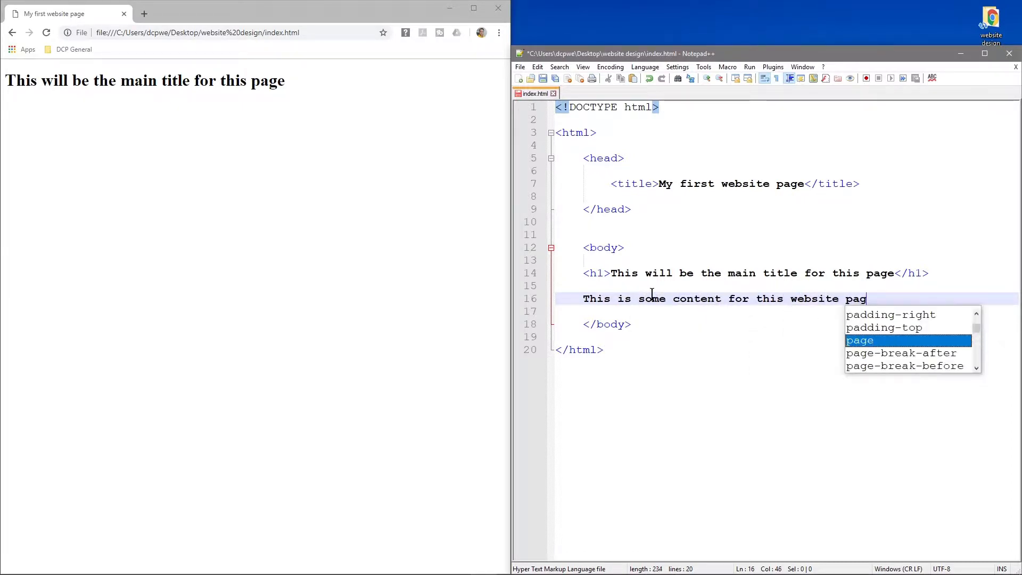
text(e.)
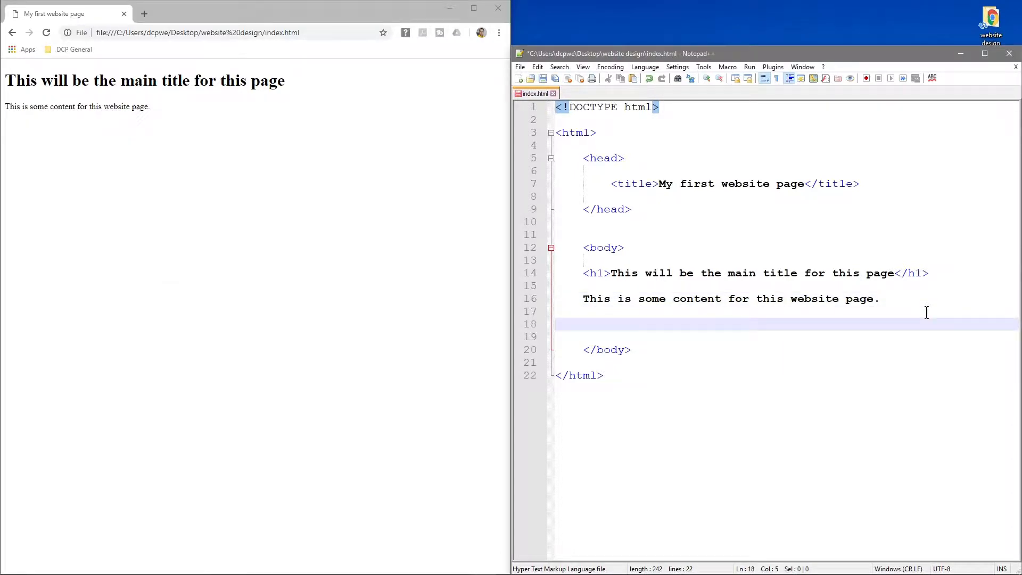
Add the second sentence 'This is some other content which should be on a new line.'
text(This is)
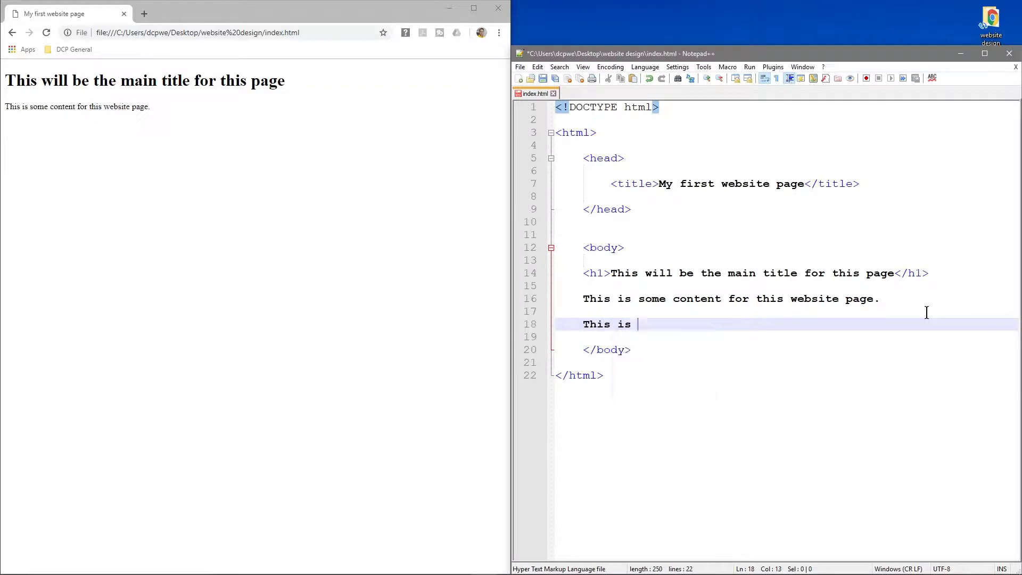
text(some other con)
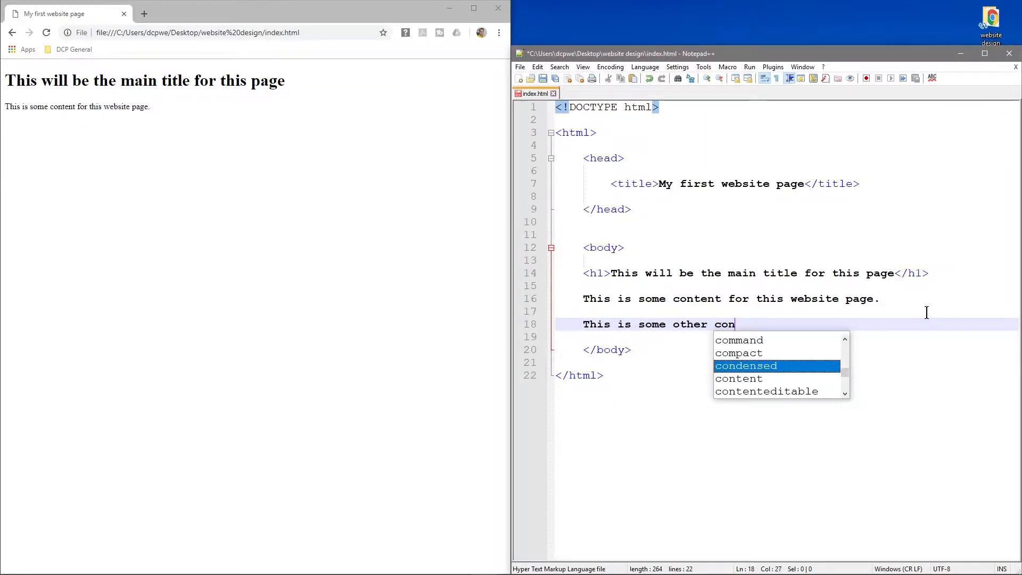
text(tent whi)
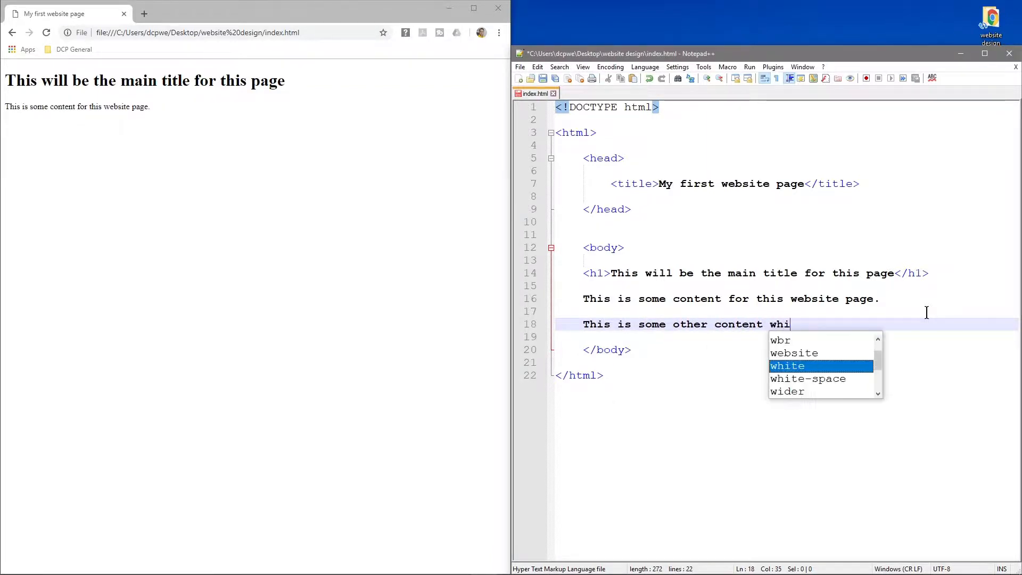
text(ch should be)
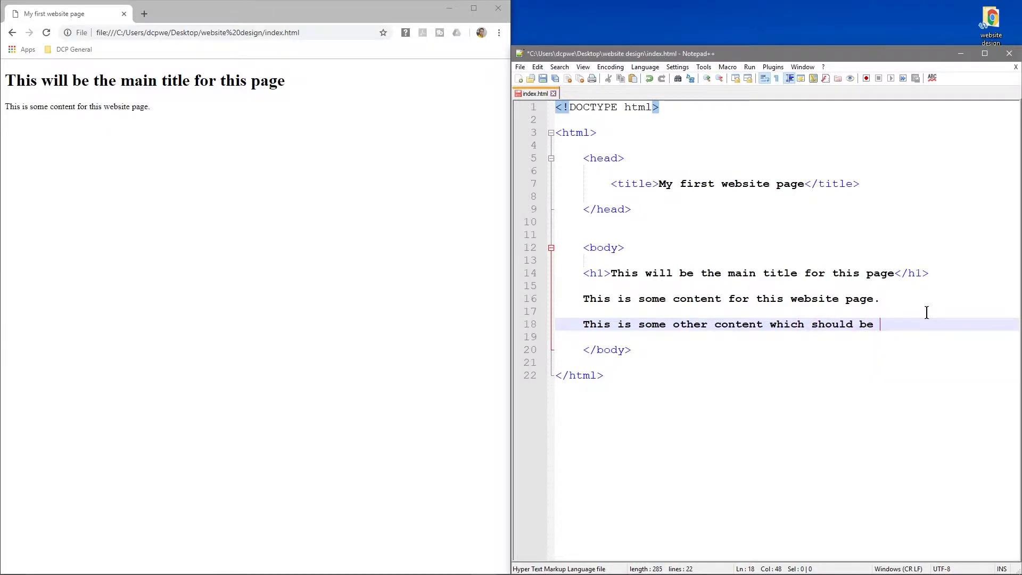
text(on a)
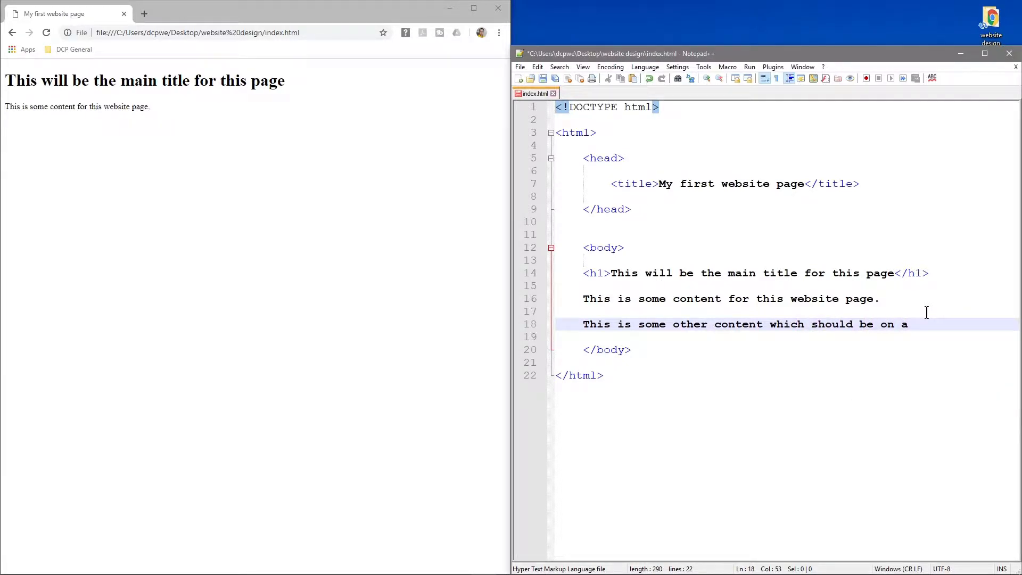
text(new line.)
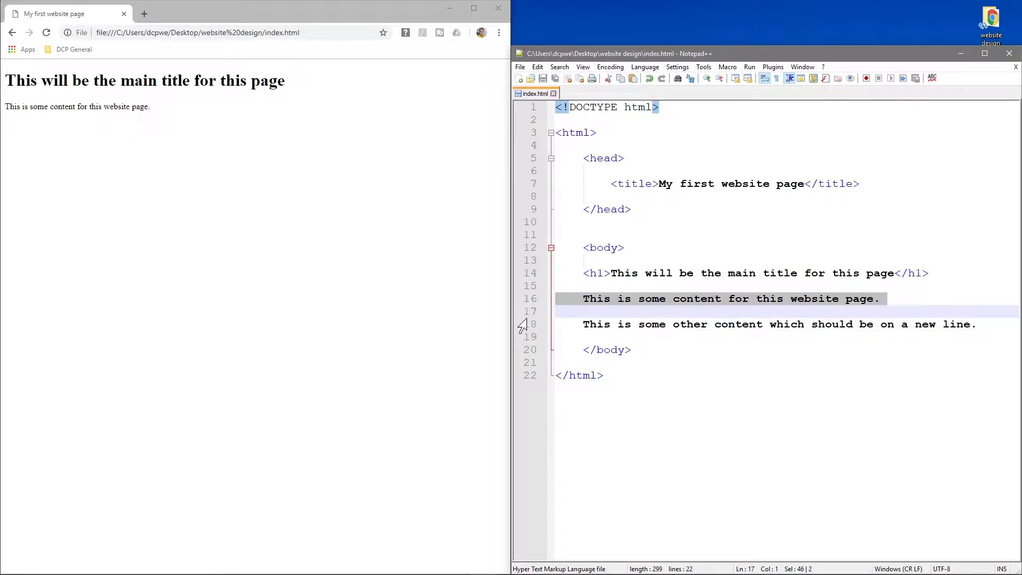
Reload Chrome to see both sentences on one line, then deselect them in Notepad++
click(606, 311)
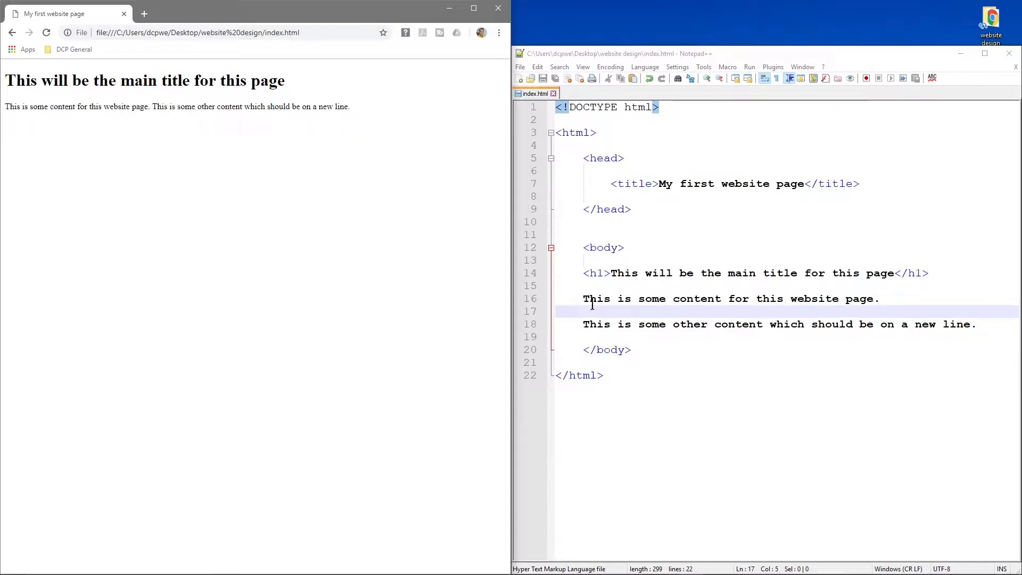
mouse_move(599, 311)
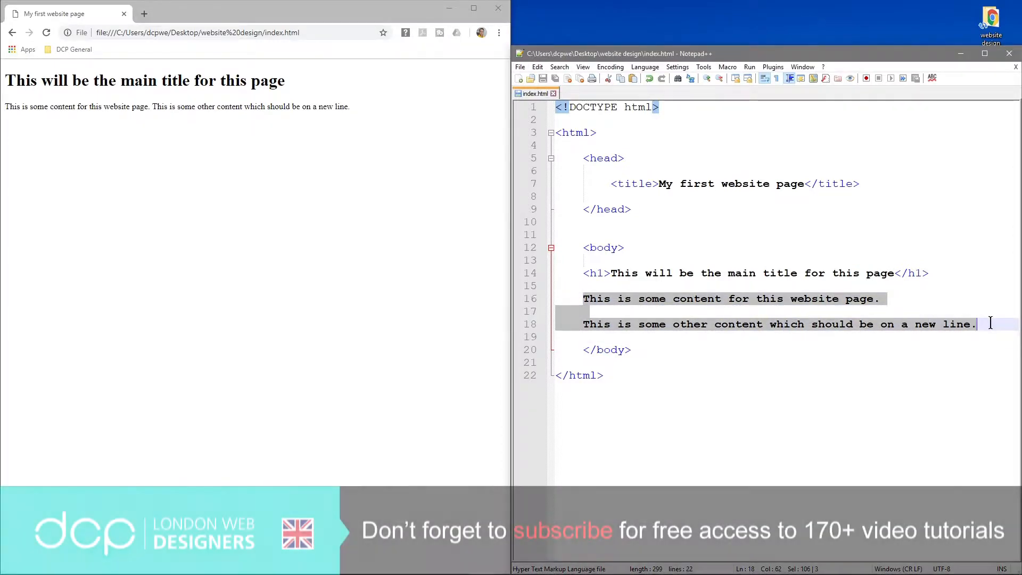
click(879, 298)
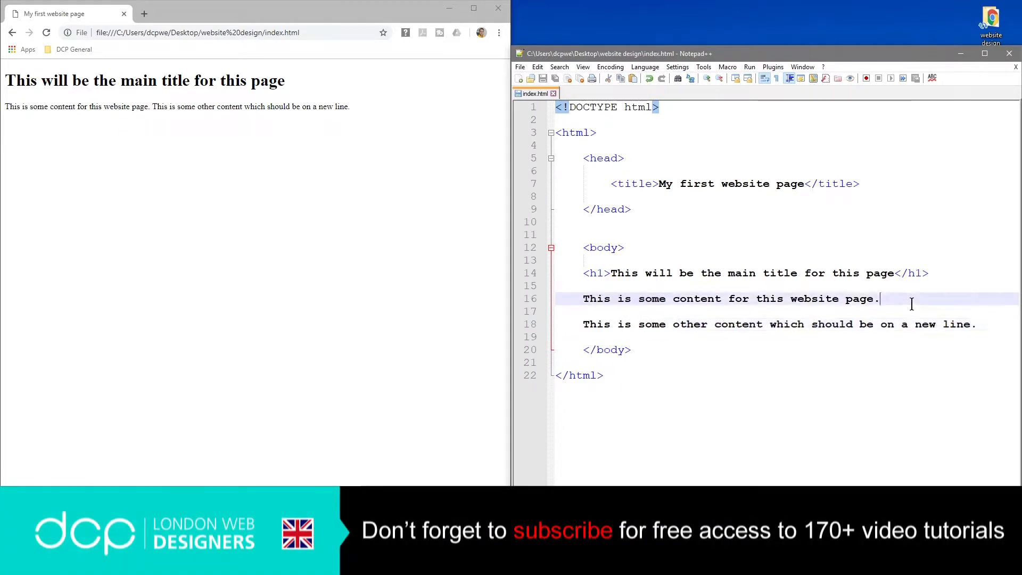
mouse_move(935, 307)
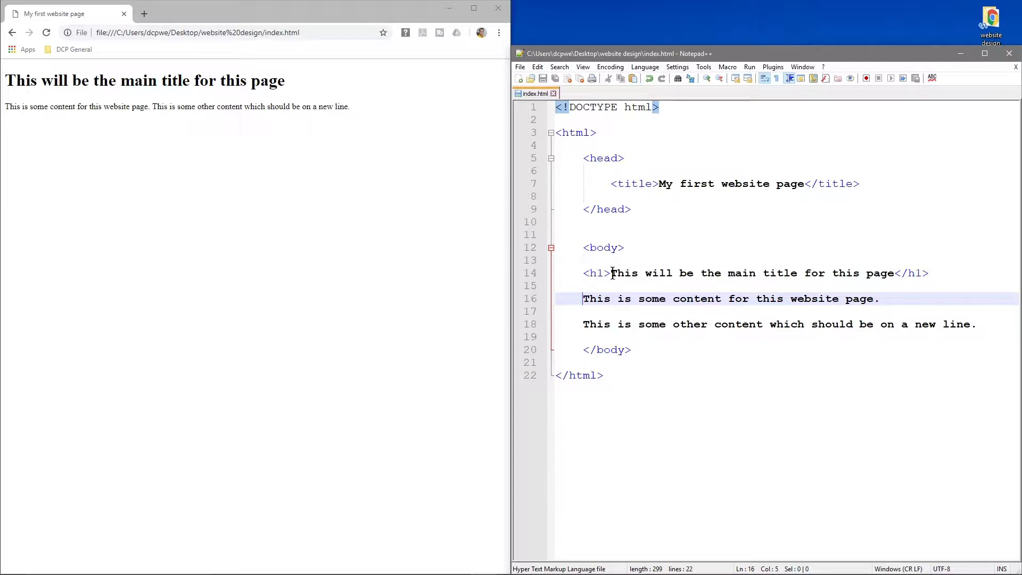
mouse_move(599, 283)
text(<>)
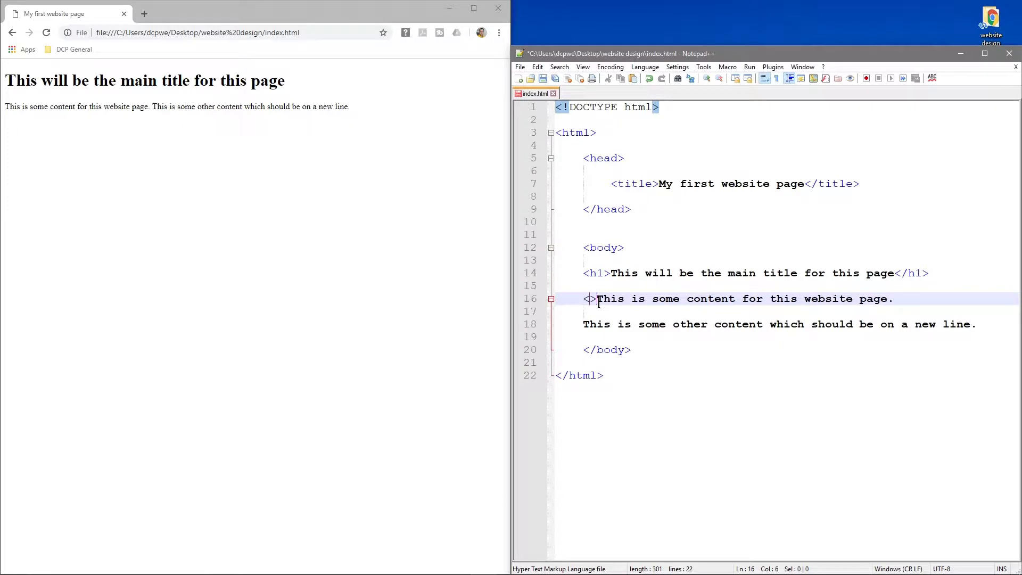
Wrap the first sentence in <p> and </p> tags
text(p)
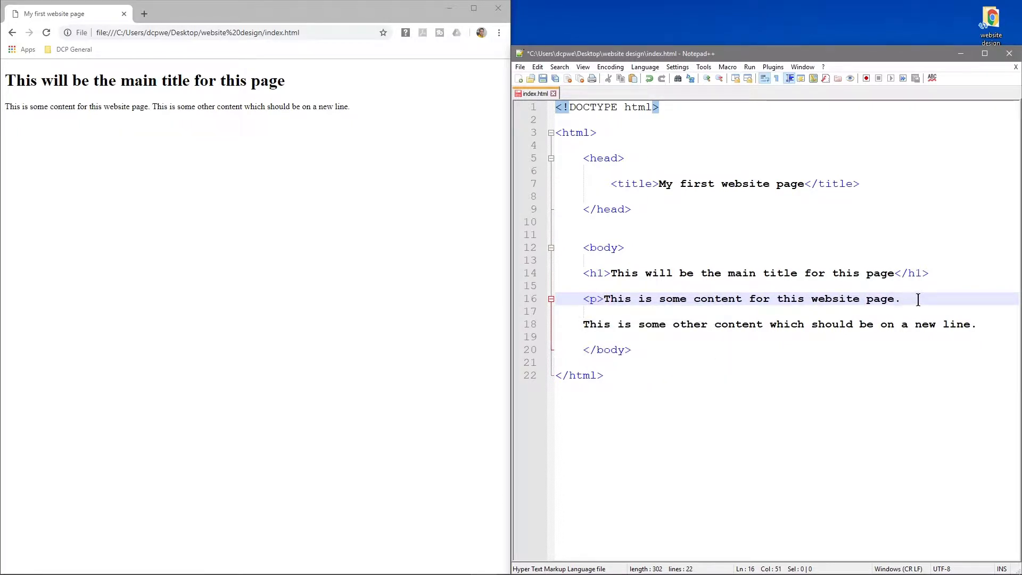
text(</p>)
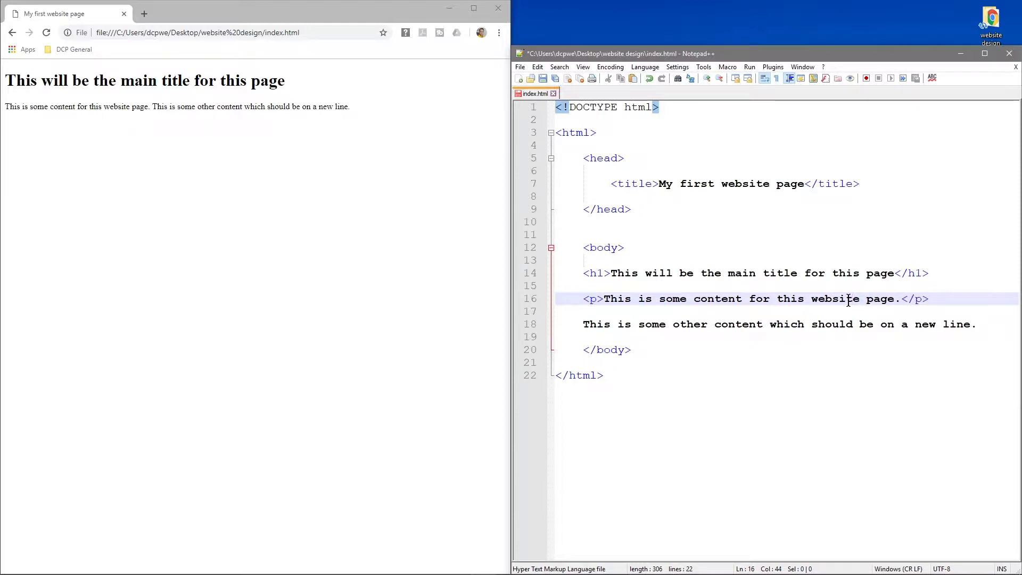
mouse_move(717, 318)
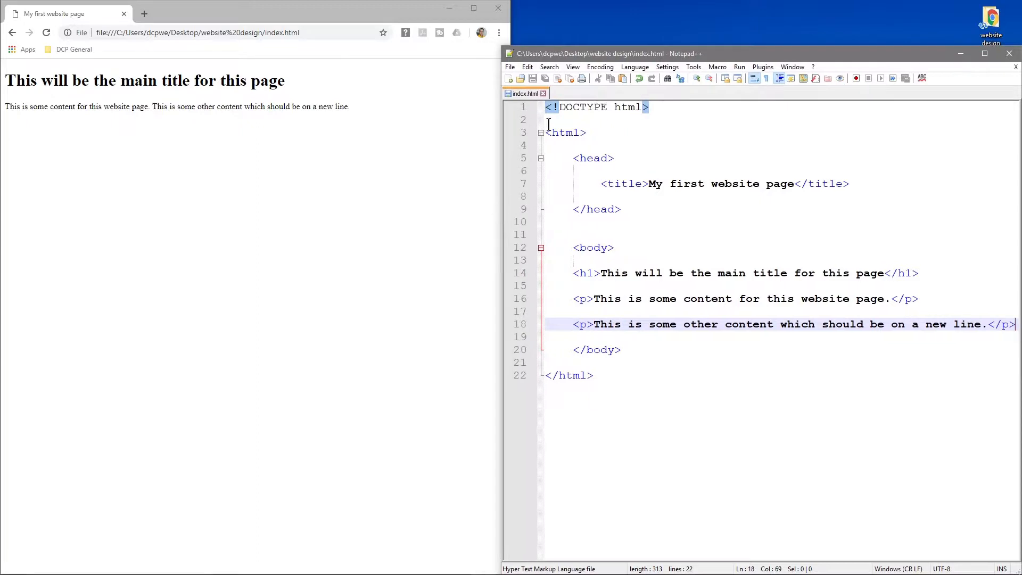
Close the Search menu in Notepad++
click(548, 67)
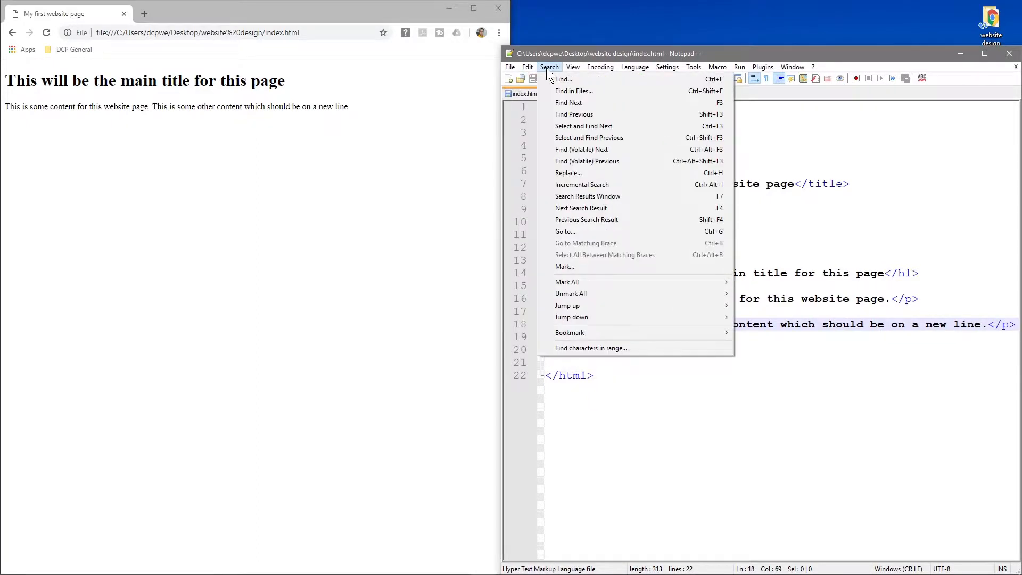
click(572, 67)
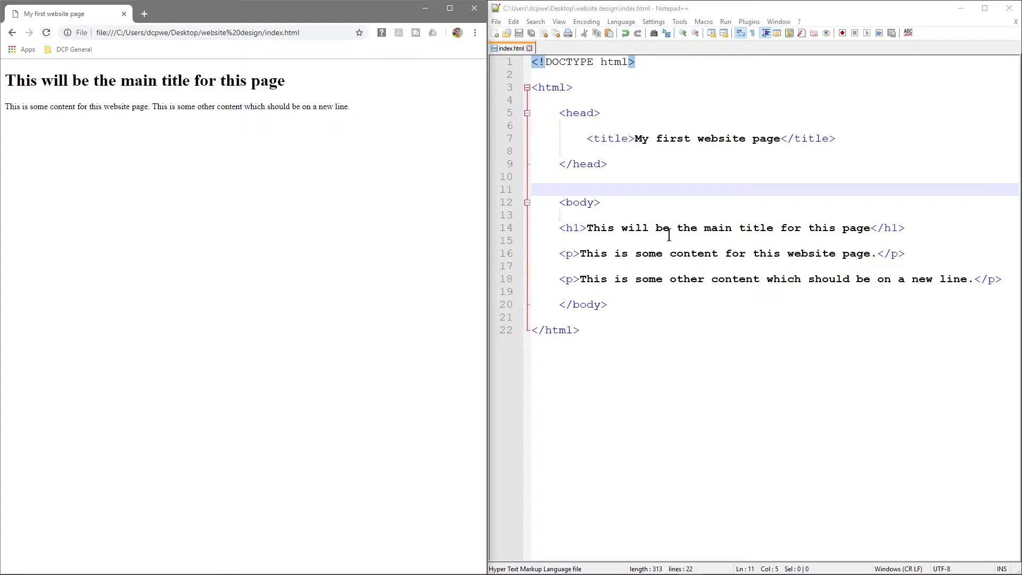
Reload index.html in Chrome so the sentences appear as separate paragraphs
click(46, 32)
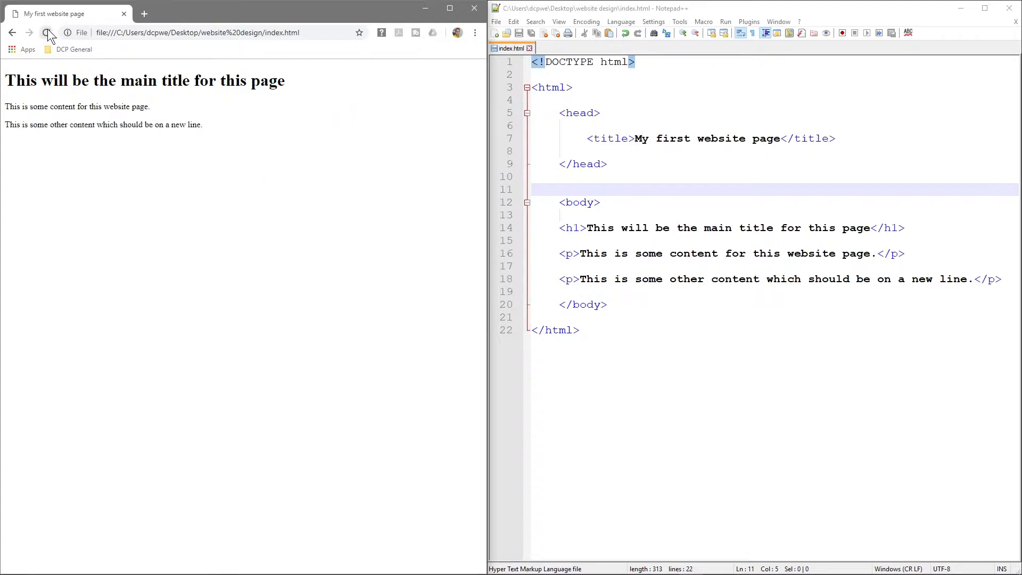
click(47, 32)
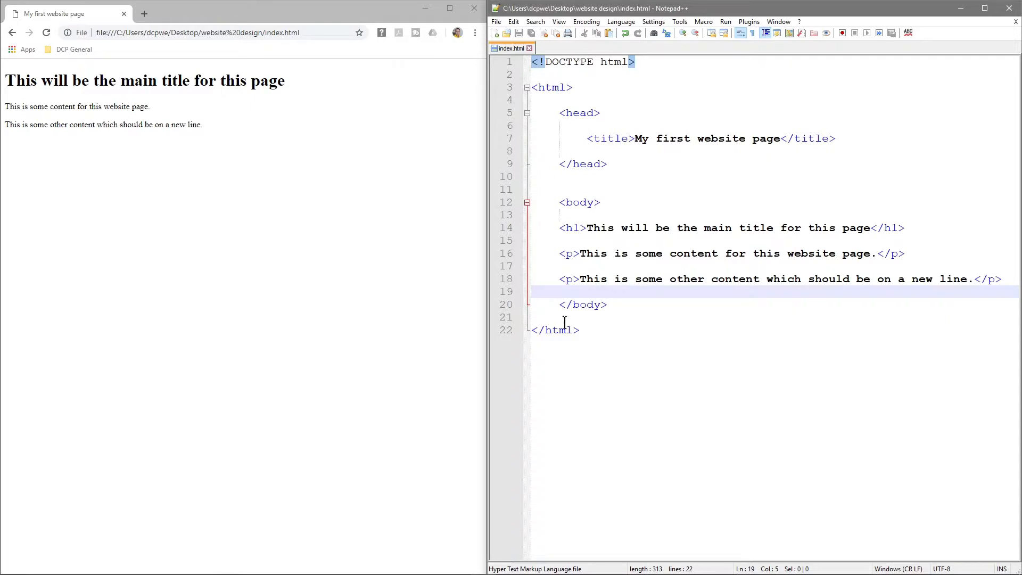
mouse_move(807, 253)
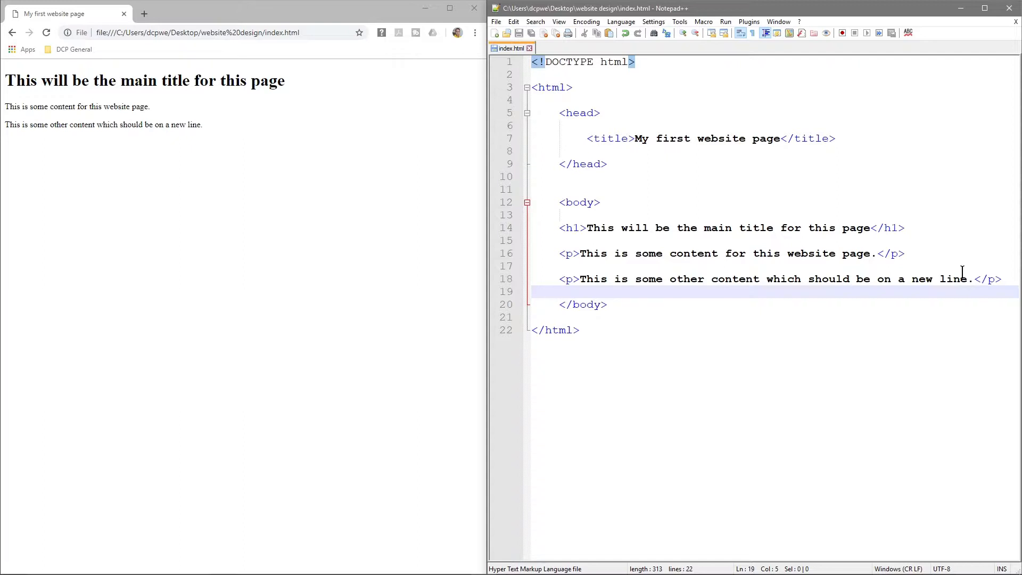
click(558, 291)
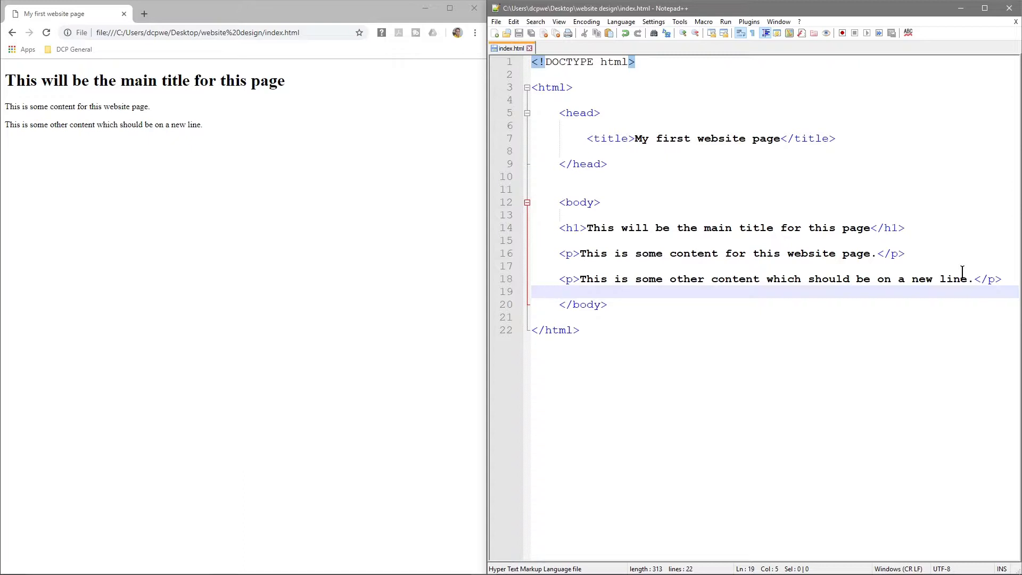
click(559, 291)
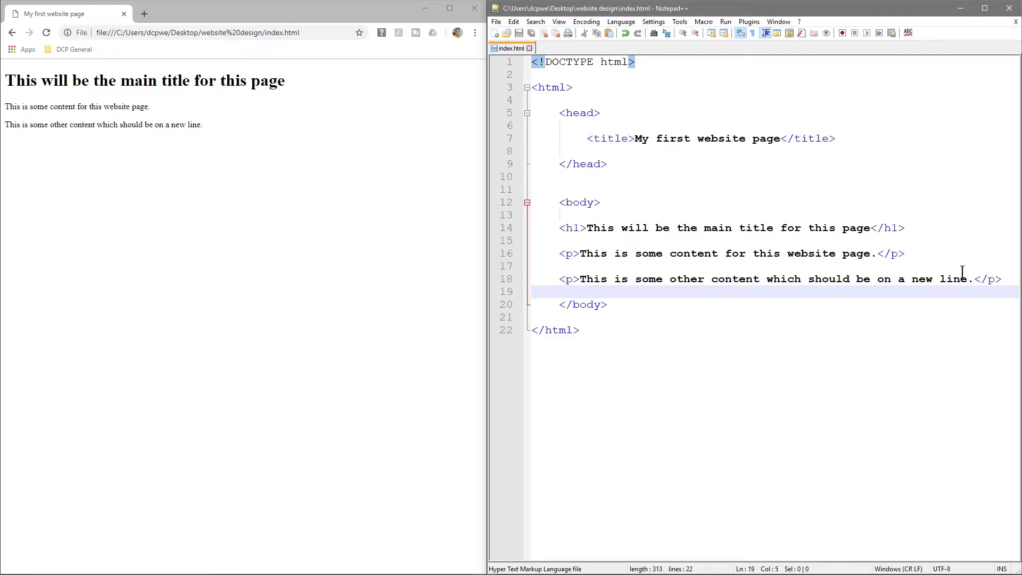
click(558, 291)
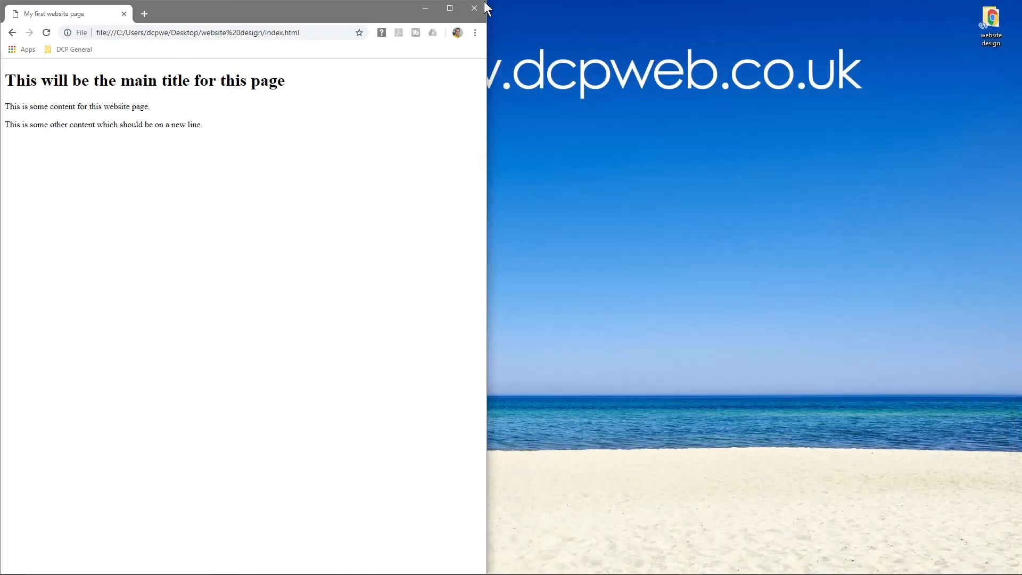
Close the Chrome window
click(473, 9)
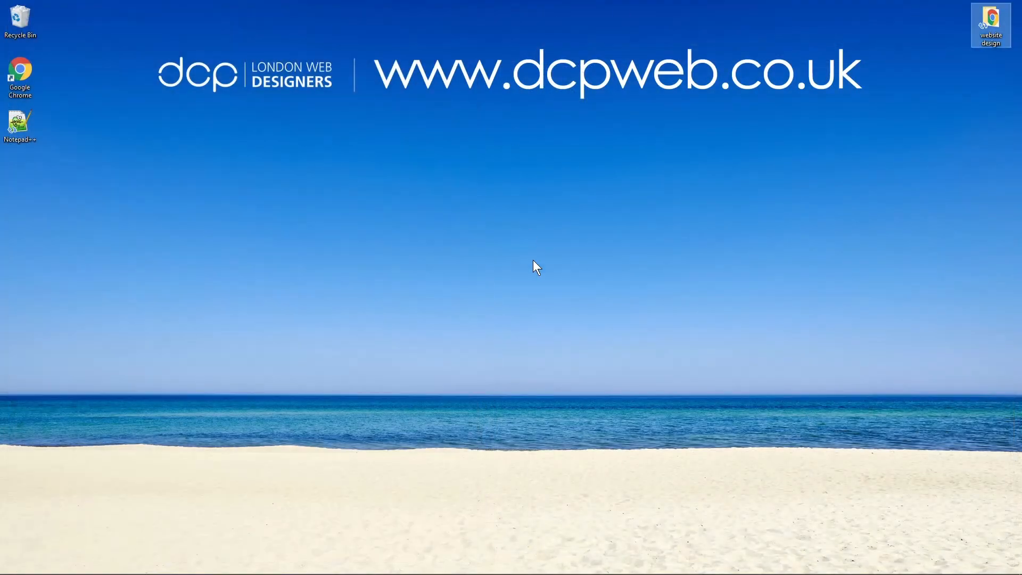